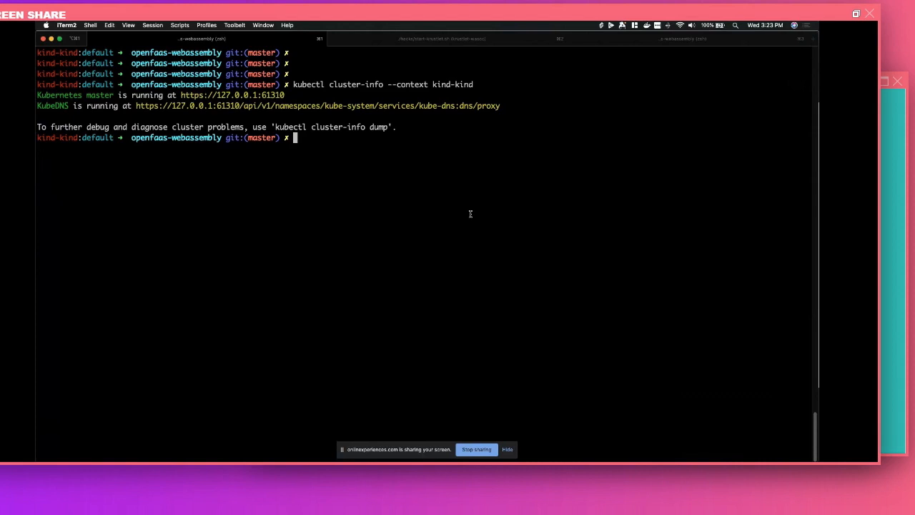
- Recall the arkade install of openfaas and list pods with kubectl get pod -n=openfaas
{"action": "type", "text": "ar"}
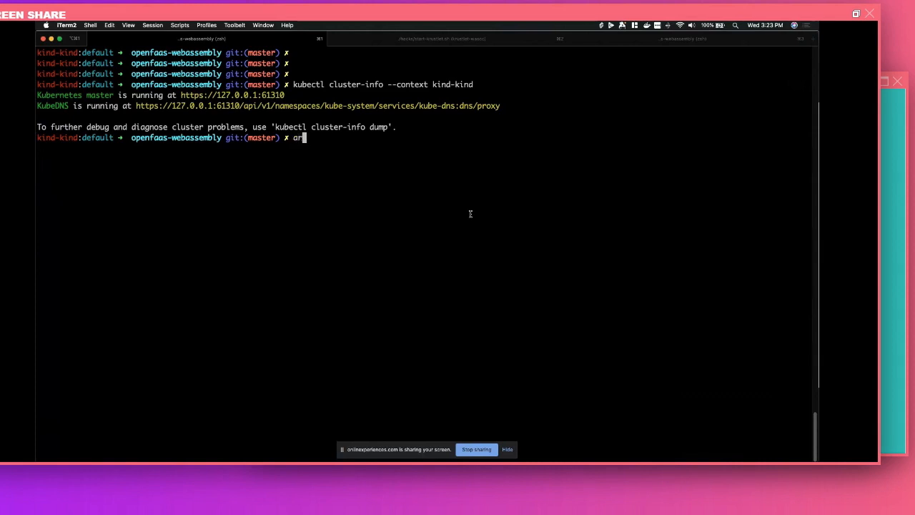
{"action": "type", "text": "kade insta"}
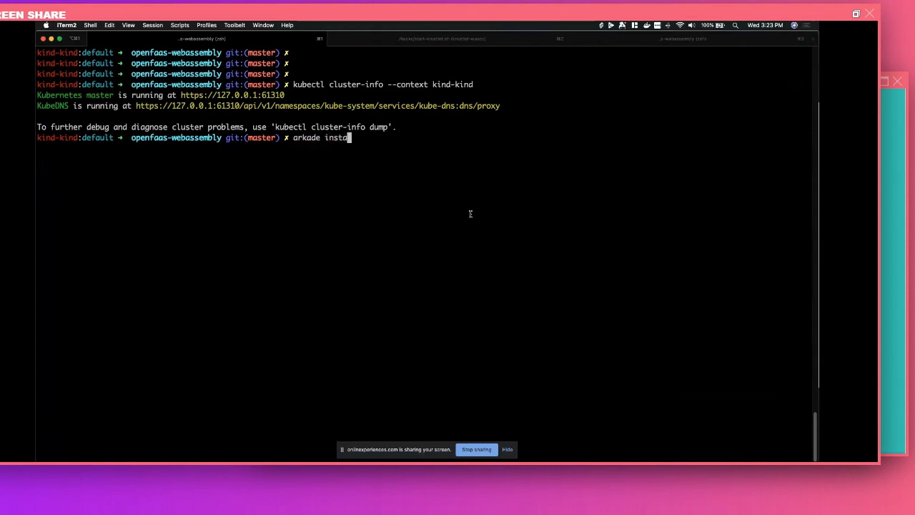
{"action": "type", "text": "ll openfaas"}
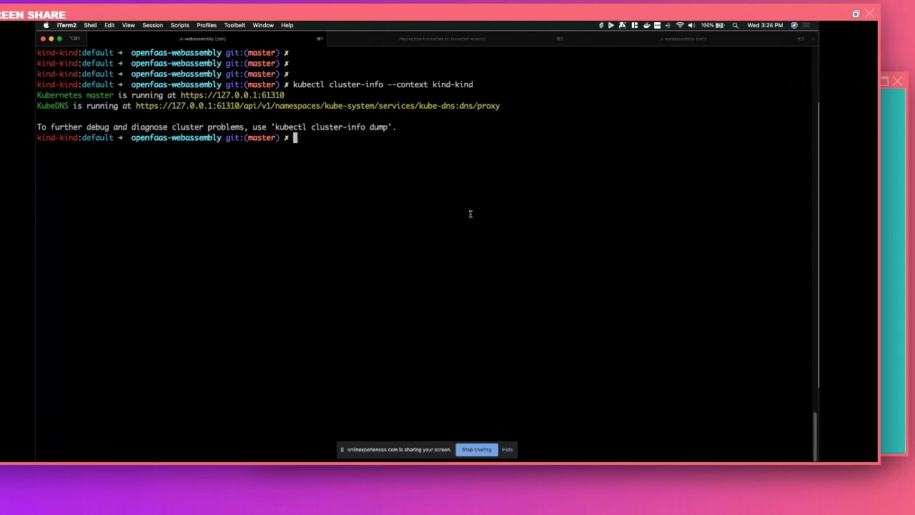
{"action": "type", "text": "/usr/local/bin/kubectl get pod -n"}
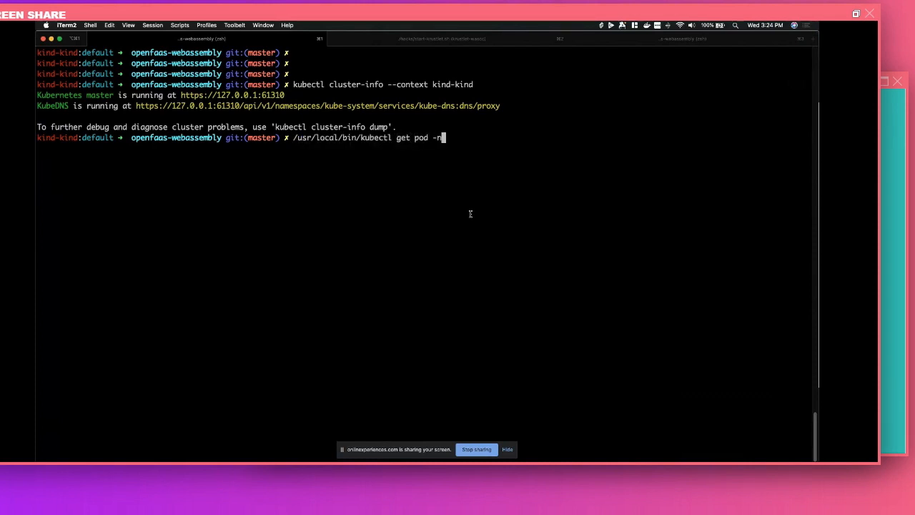
{"action": "type", "text": "=openfaas"}
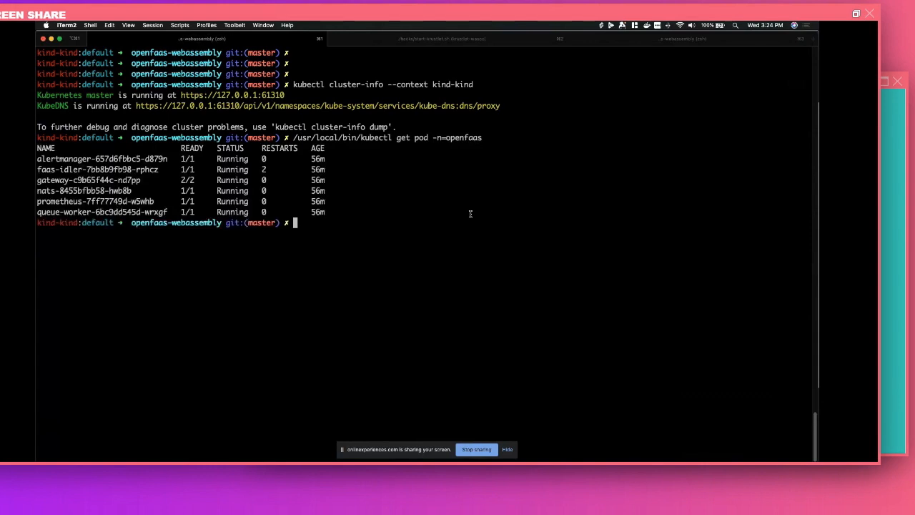
- Leave the terminal for the browser presentation showing the Demo time! slide
{"action": "key", "text": "ctrl+r"}
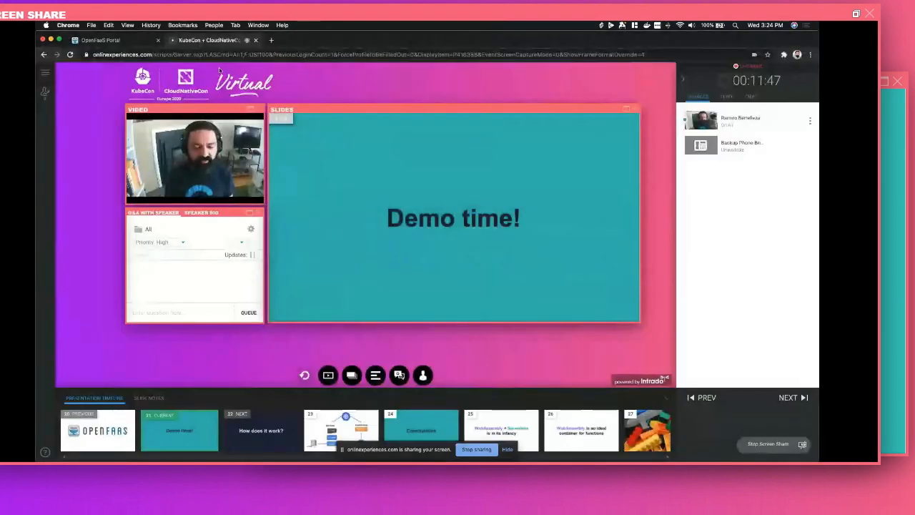
- View the empty OpenFaaS Portal, browse the Deploy New Function store, and close it
{"action": "left_click", "coordinate": [100, 40]}
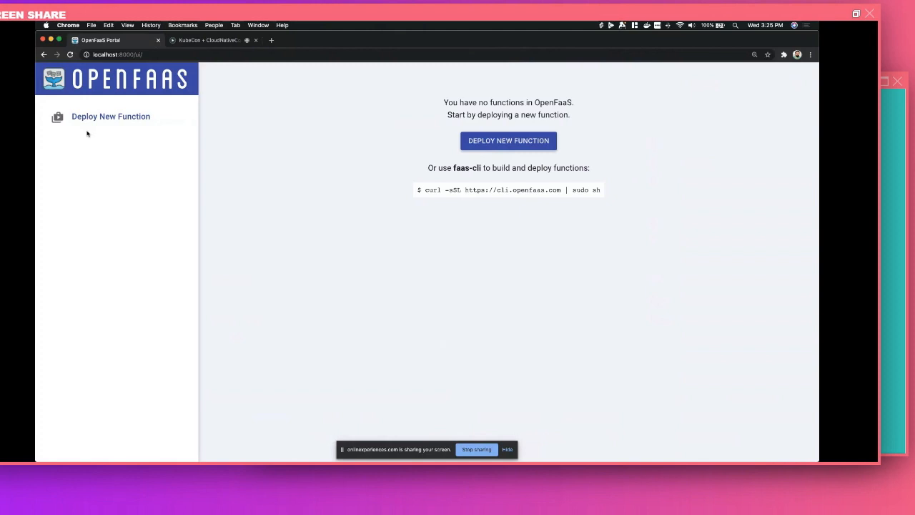
{"action": "left_click", "coordinate": [110, 116]}
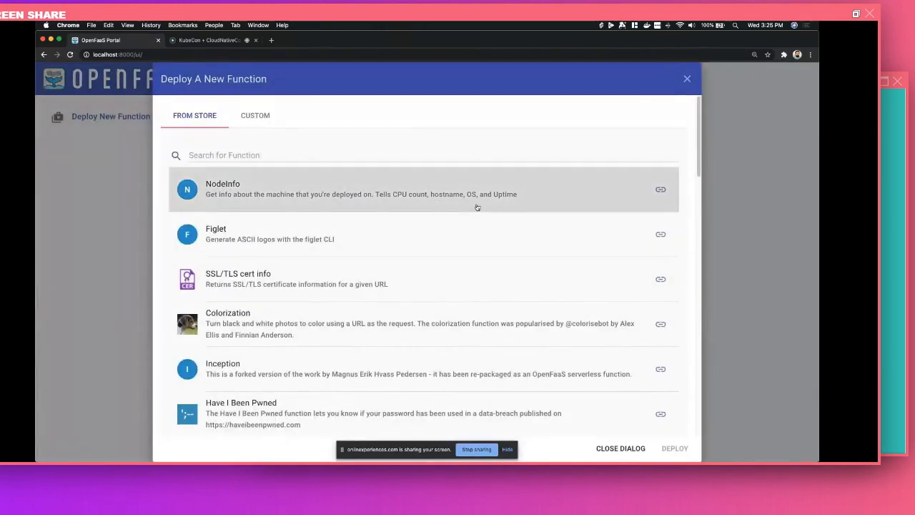
{"action": "mouse_move", "coordinate": [501, 214]}
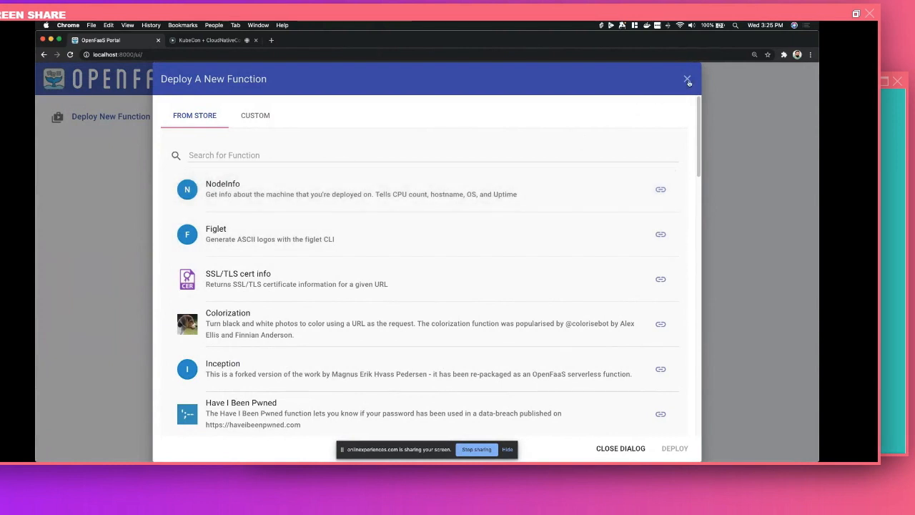
{"action": "left_click", "coordinate": [686, 79]}
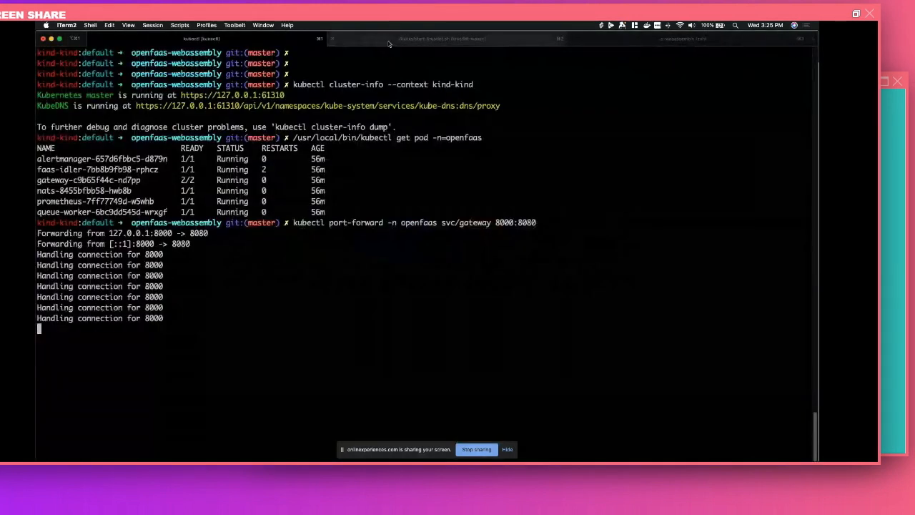
- Check the Krustlet terminal and run kubectl get node showing both nodes Ready
{"action": "left_click", "coordinate": [443, 38]}
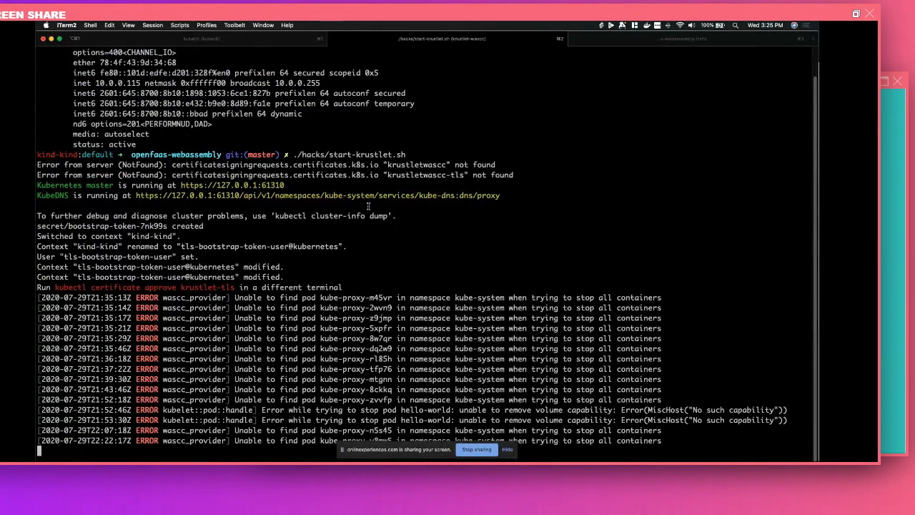
{"action": "mouse_move", "coordinate": [391, 253]}
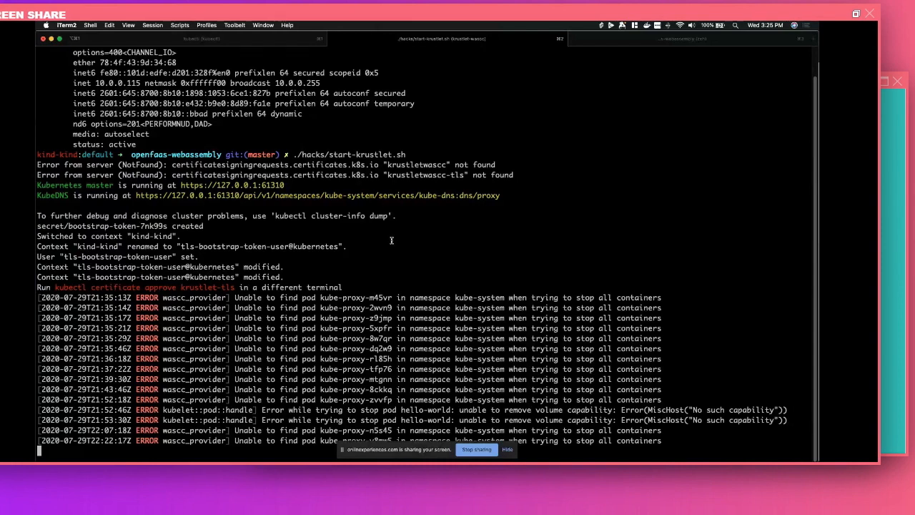
{"action": "mouse_move", "coordinate": [389, 238]}
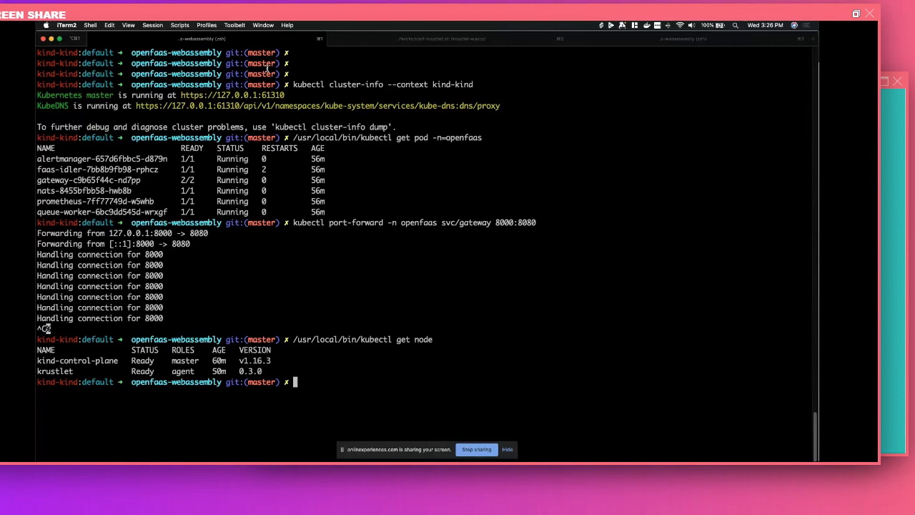
{"action": "type", "text": "/usr/local/bin/kubectl get node"}
{"action": "type", "text": "kubectl port-forward -n openfaas svc/gateway 8000:8080"}
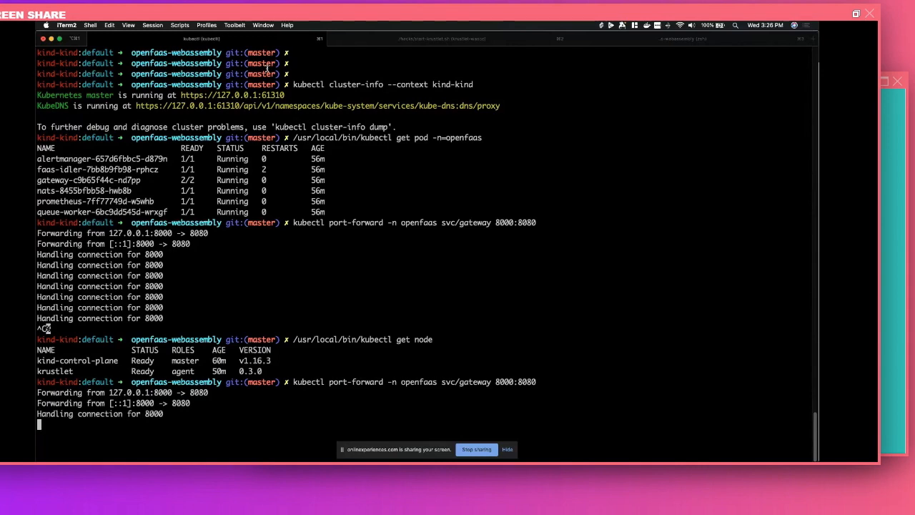
{"action": "key", "text": "cmd+tab"}
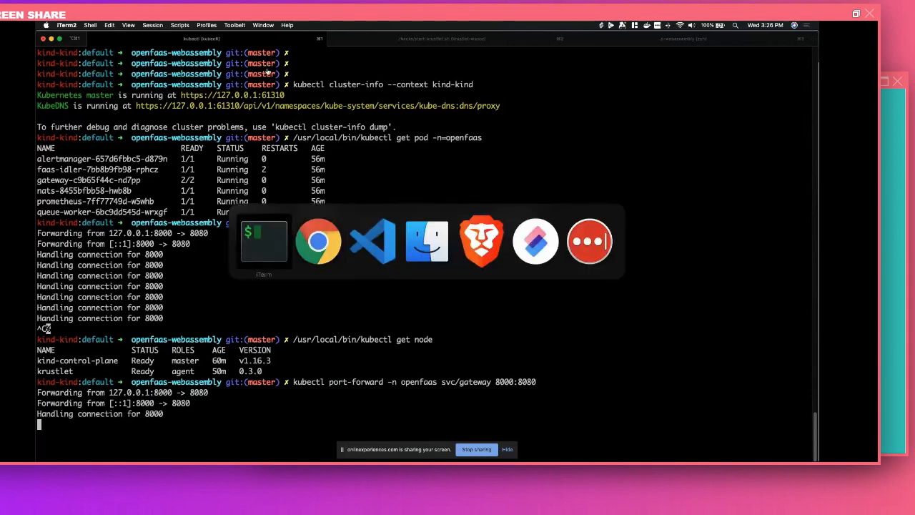
- Bring VS Code forward on hello.yaml, then view profile-wascc.yaml with its tolerations
{"action": "left_click", "coordinate": [371, 240]}
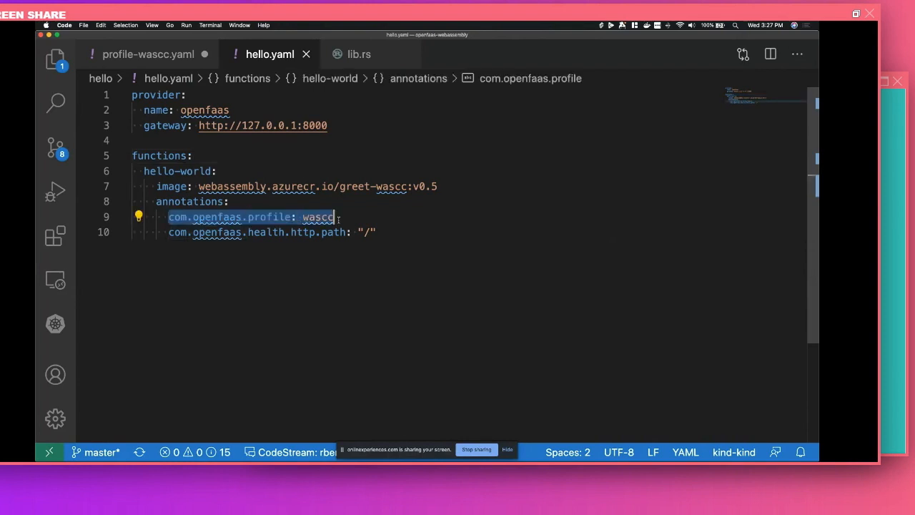
{"action": "mouse_move", "coordinate": [318, 217]}
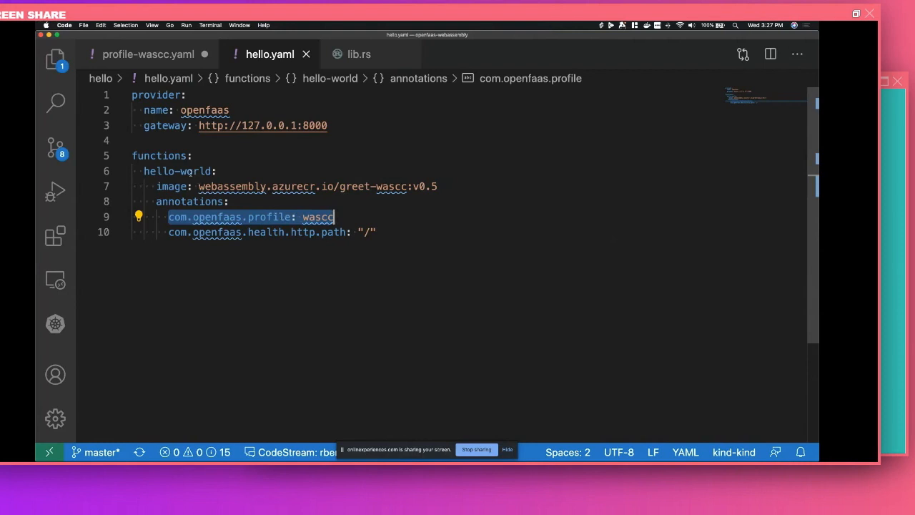
{"action": "mouse_move", "coordinate": [229, 186]}
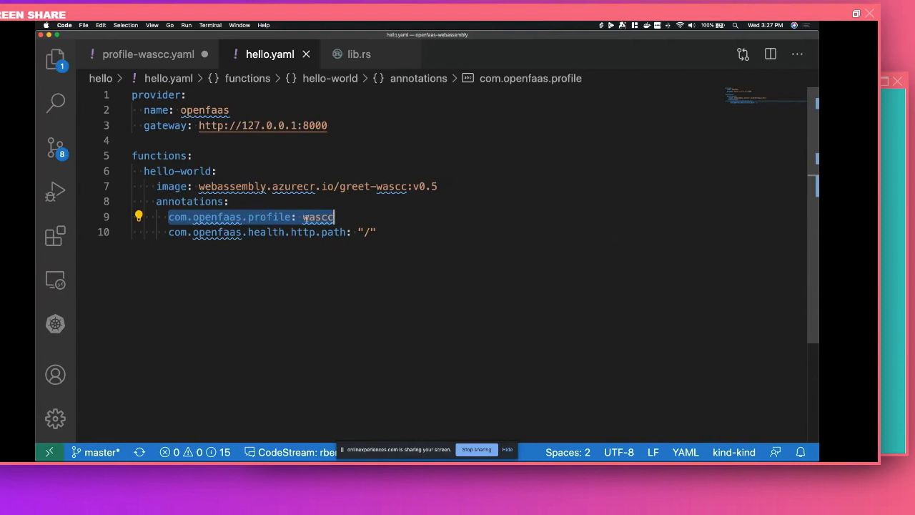
{"action": "left_click", "coordinate": [148, 55]}
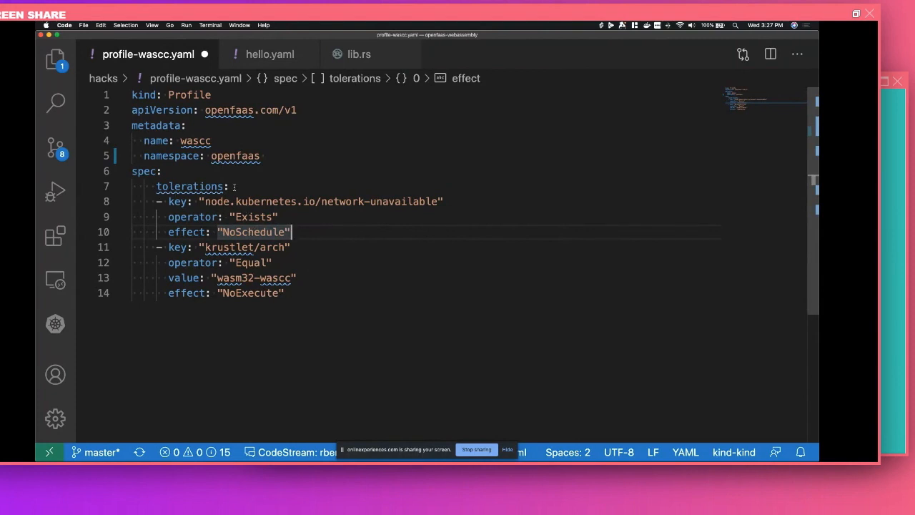
- Apply profile-wascc.yaml with kubectl, reporting profile.openfaas.com/wascc unchanged
{"action": "right_click", "coordinate": [148, 54]}
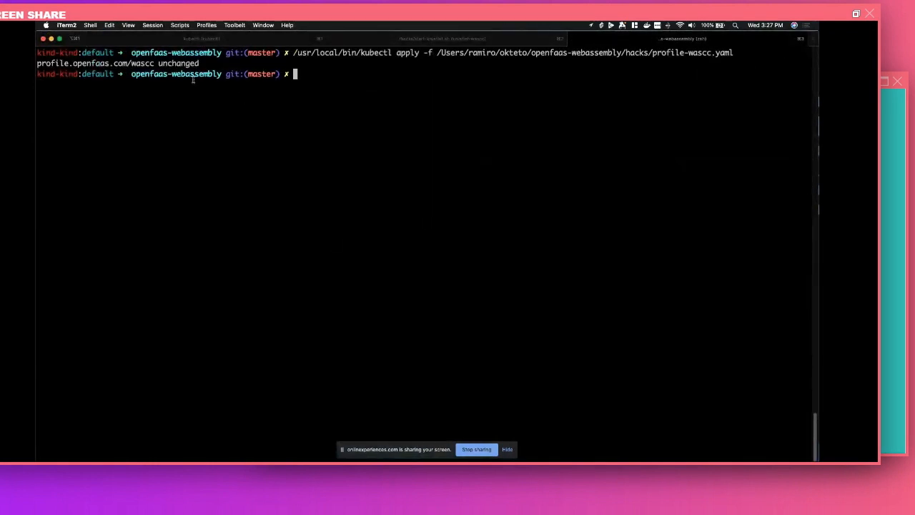
{"action": "mouse_move", "coordinate": [340, 81]}
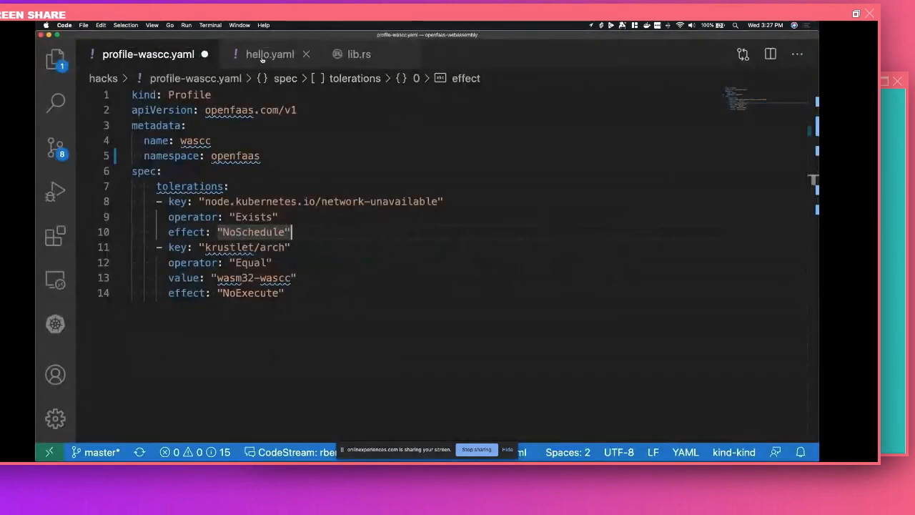
- Review hello.yaml's greet-wascc:v0.5 image and lib.rs's hello and health handlers
{"action": "left_click", "coordinate": [269, 55]}
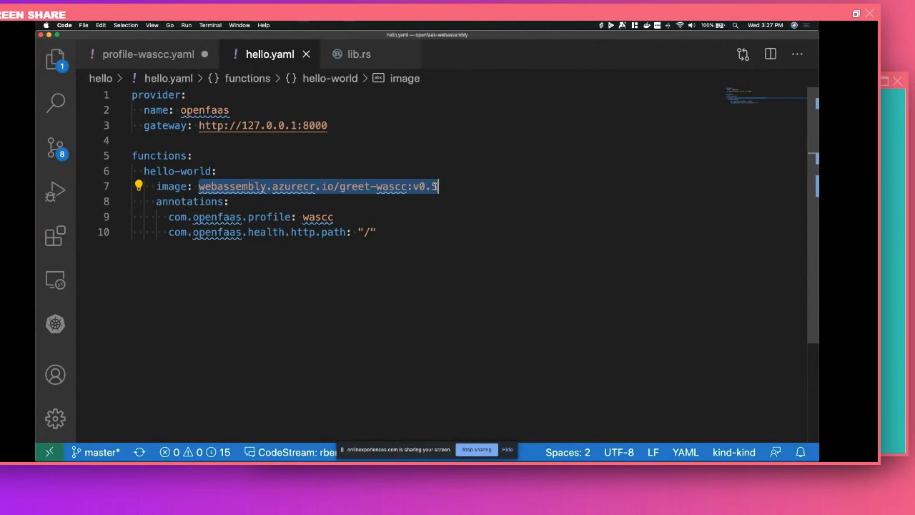
{"action": "mouse_move", "coordinate": [428, 186]}
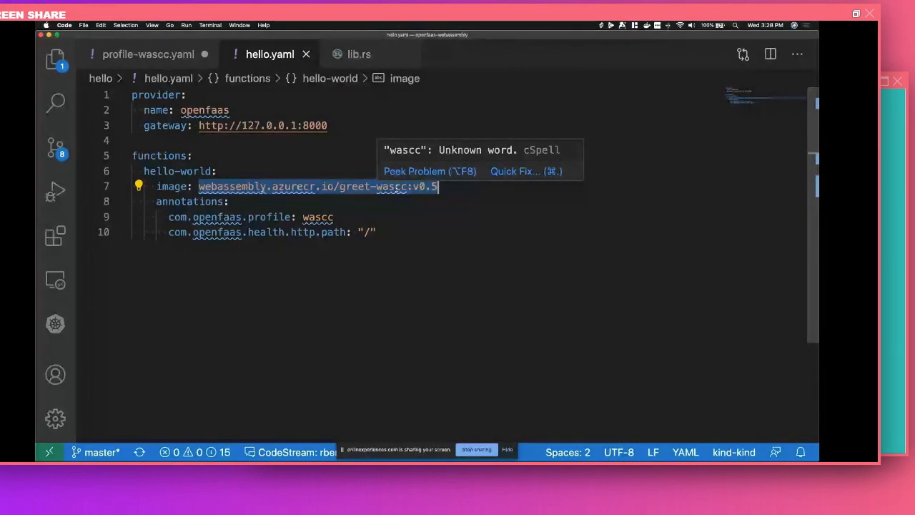
{"action": "left_click", "coordinate": [361, 54]}
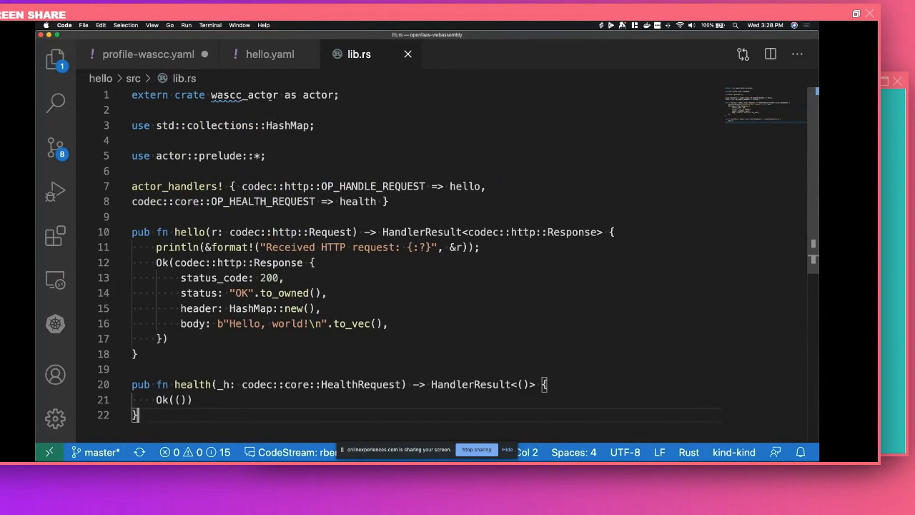
{"action": "left_click", "coordinate": [269, 55]}
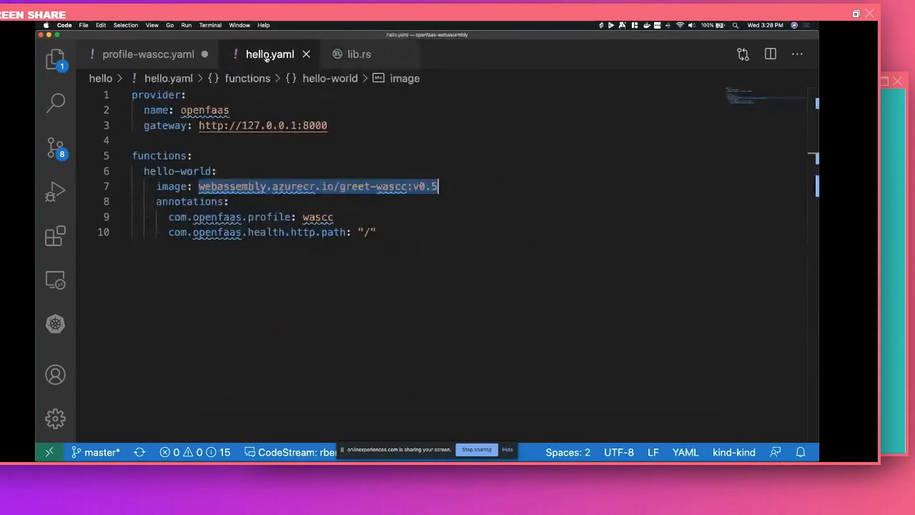
{"action": "mouse_move", "coordinate": [229, 185]}
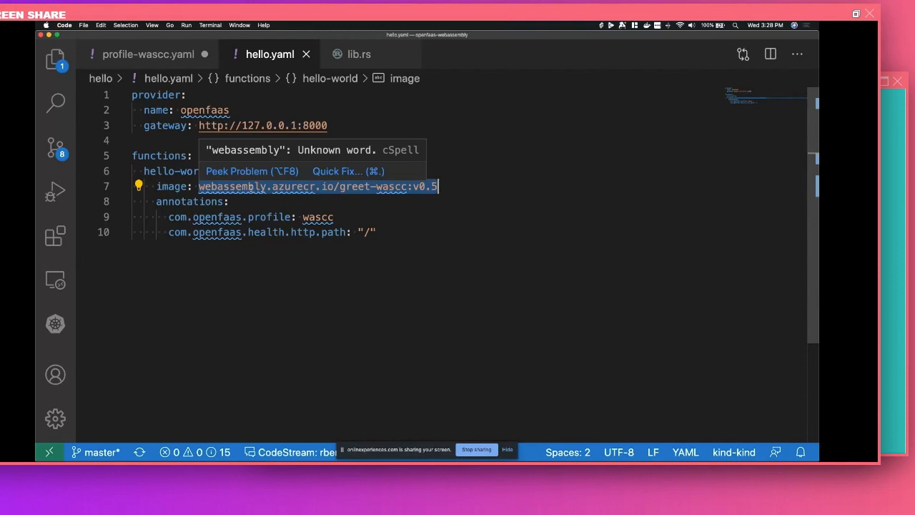
{"action": "left_click", "coordinate": [257, 200]}
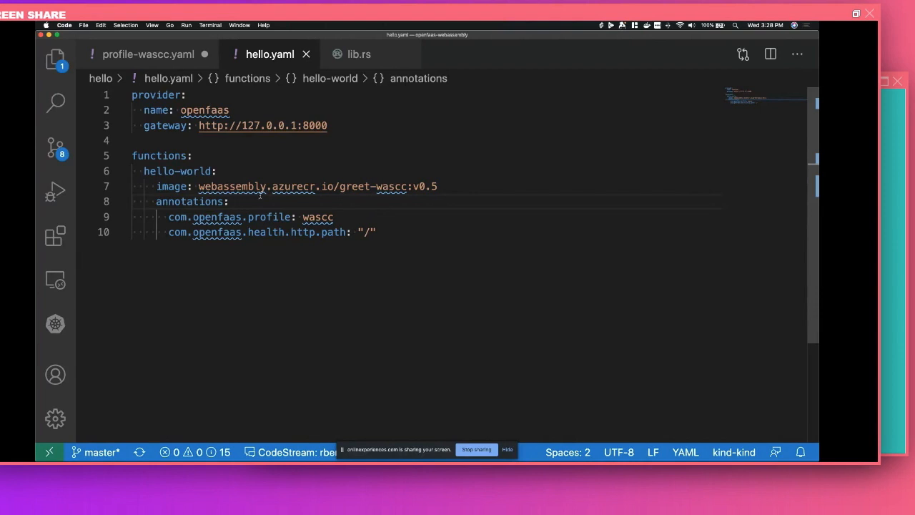
{"action": "right_click", "coordinate": [269, 54]}
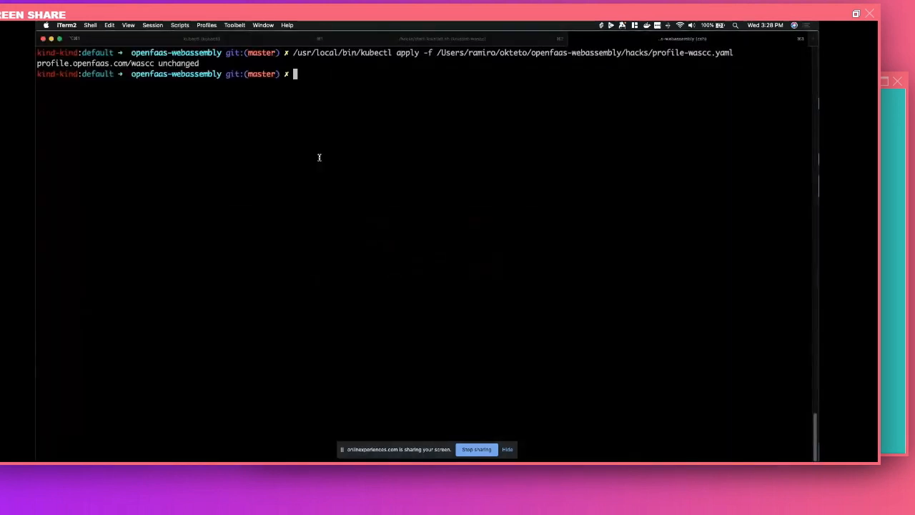
- Deploy hello-world with faas-cli deploy -f hello/hello.yaml, getting 202 Accepted
{"action": "type", "text": "faas-cli"}
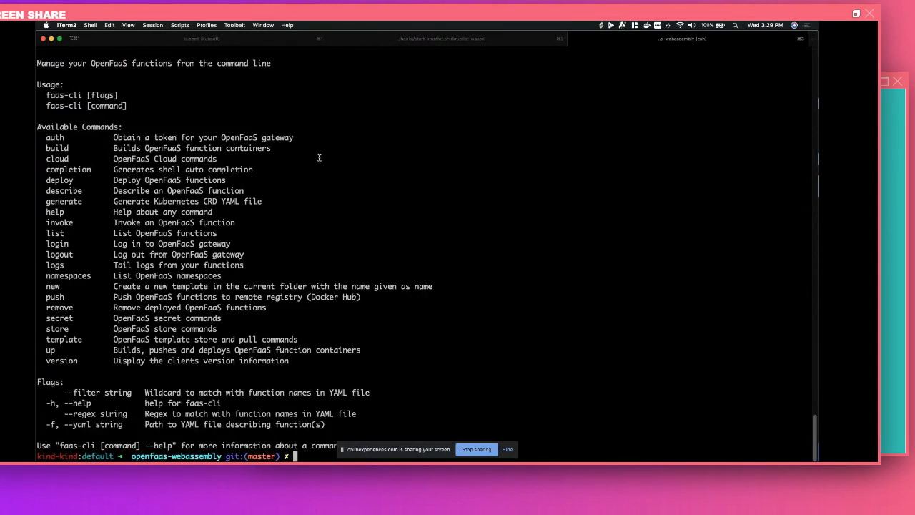
{"action": "type", "text": "faas-cli deplo"}
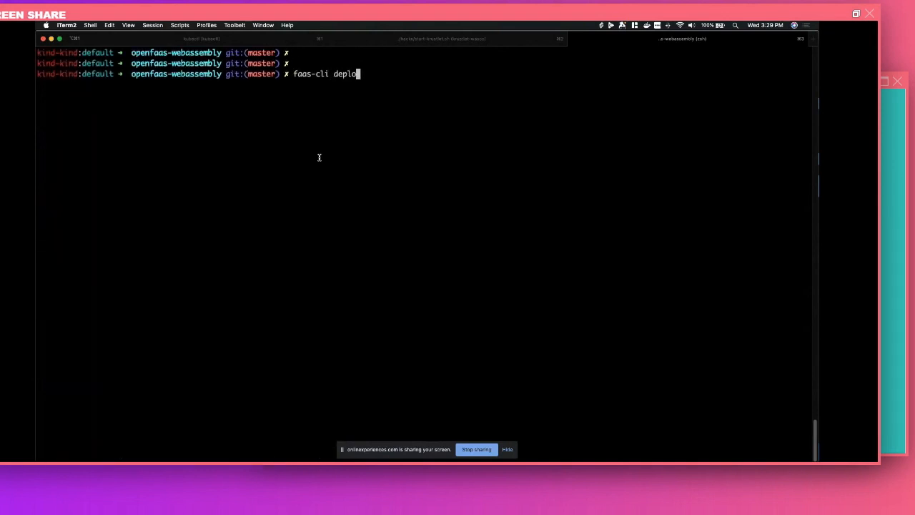
{"action": "type", "text": "-f /Users/ramiro/okteto/openfaas-webassembly/hello/hello.yaml"}
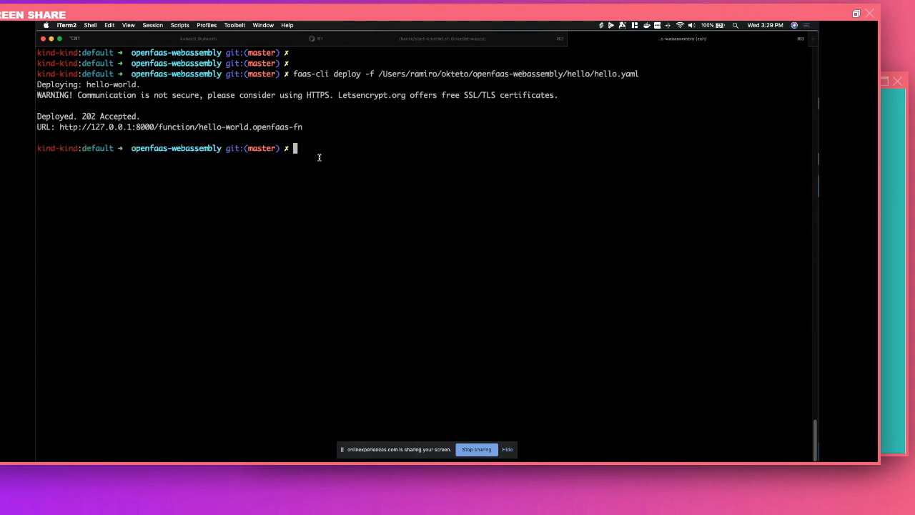
- Dump the hello-world pod YAML and highlight its krustlet/arch wasm32-wascc toleration
{"action": "type", "text": "/usr/local/bin/kubectl"}
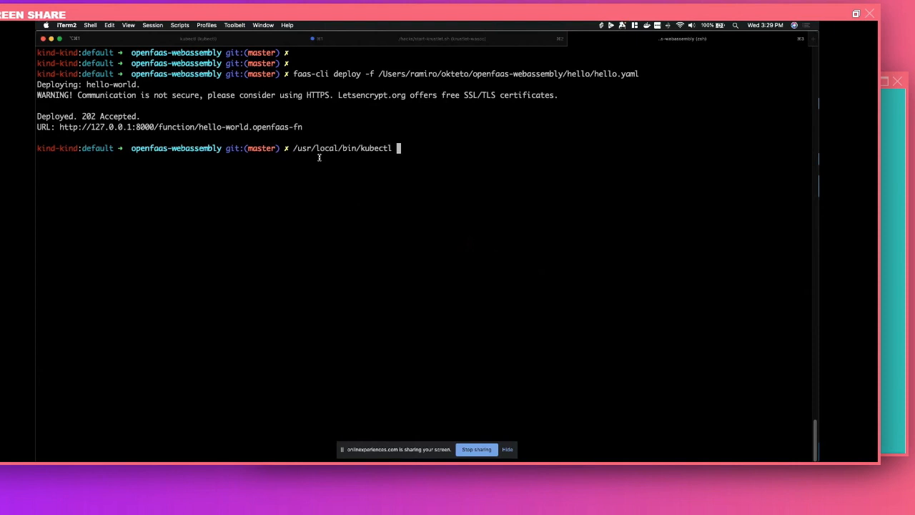
{"action": "type", "text": "get o"}
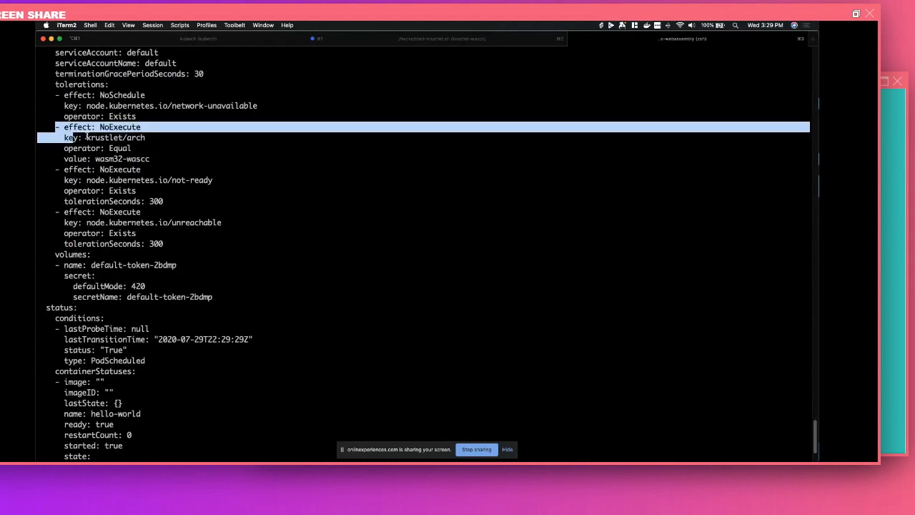
{"action": "left_click_drag", "start_coordinate": [80, 137], "coordinate": [154, 165]}
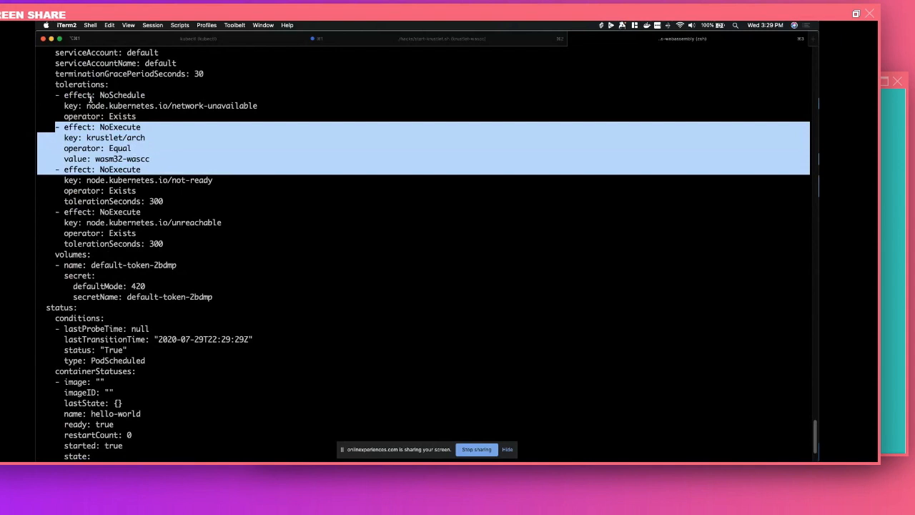
{"action": "mouse_move", "coordinate": [115, 161]}
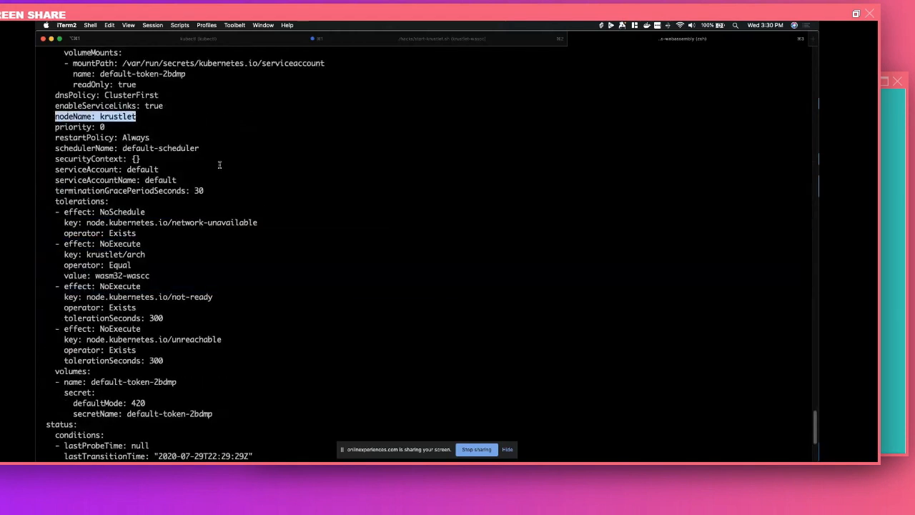
{"action": "mouse_move", "coordinate": [261, 211]}
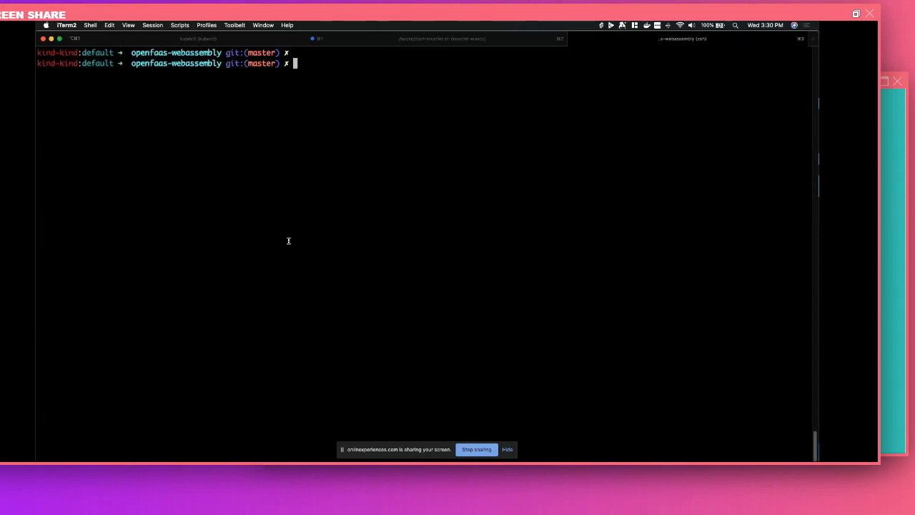
- Invoke hello-world with faas-cli, getting Hello, world!, then return to lib.rs
{"action": "type", "text": "faas-cli in"}
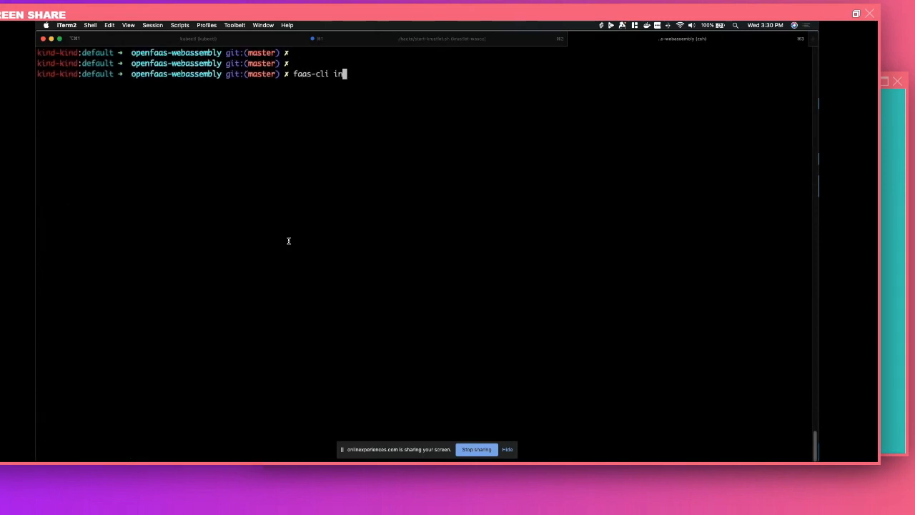
{"action": "type", "text": "voke"}
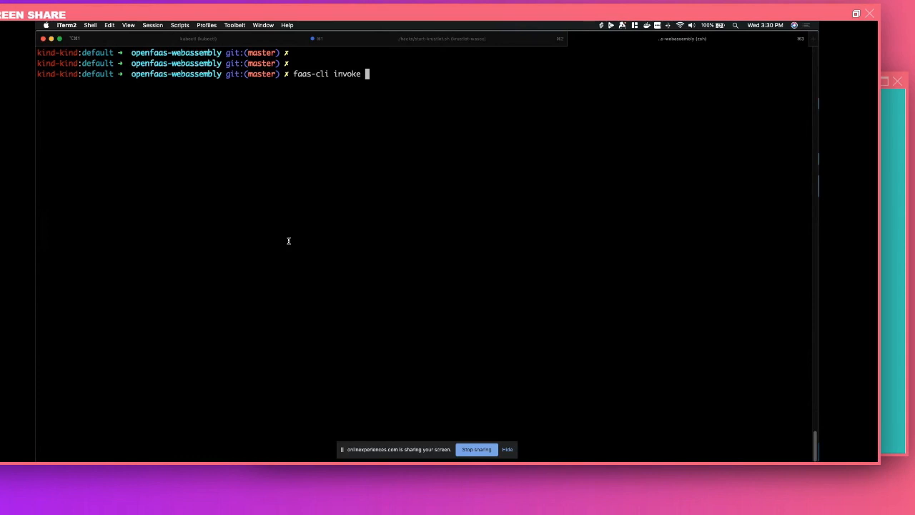
{"action": "type", "text": "hell"}
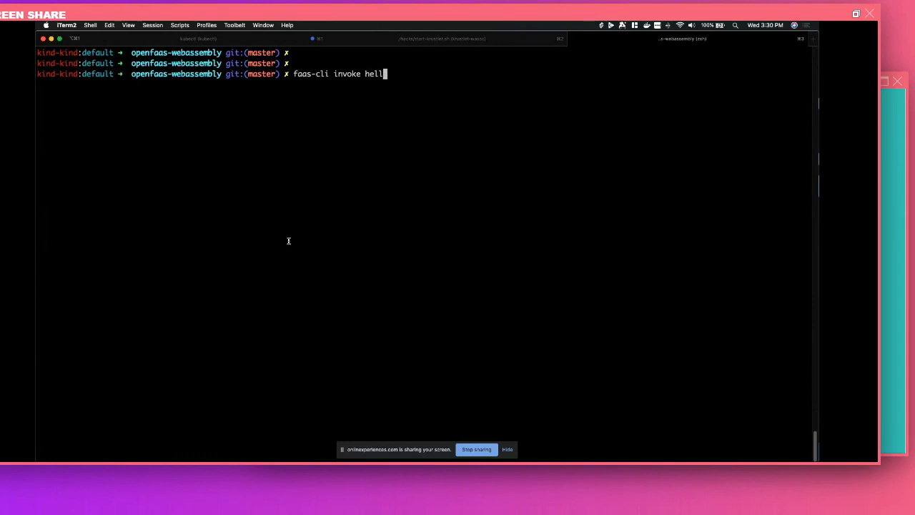
{"action": "type", "text": "o-world"}
{"action": "type", "text": "hi"}
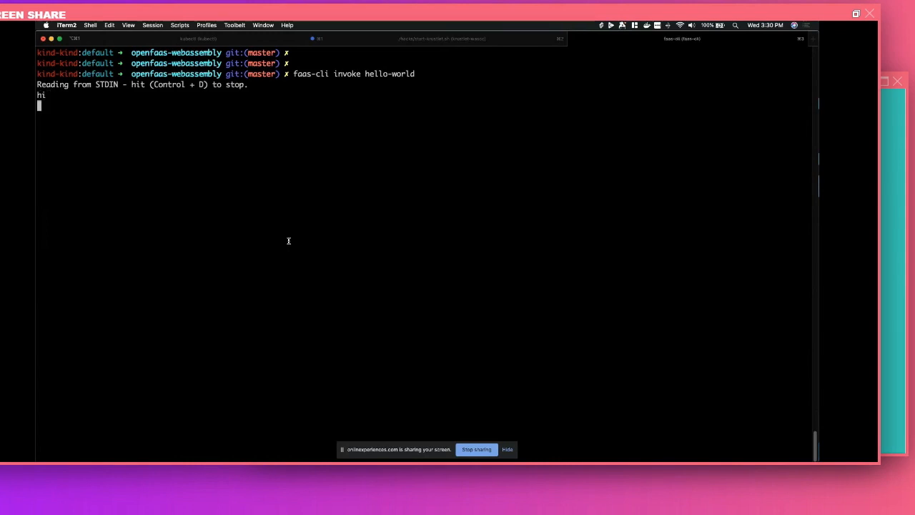
{"action": "key", "text": "ctrl+d"}
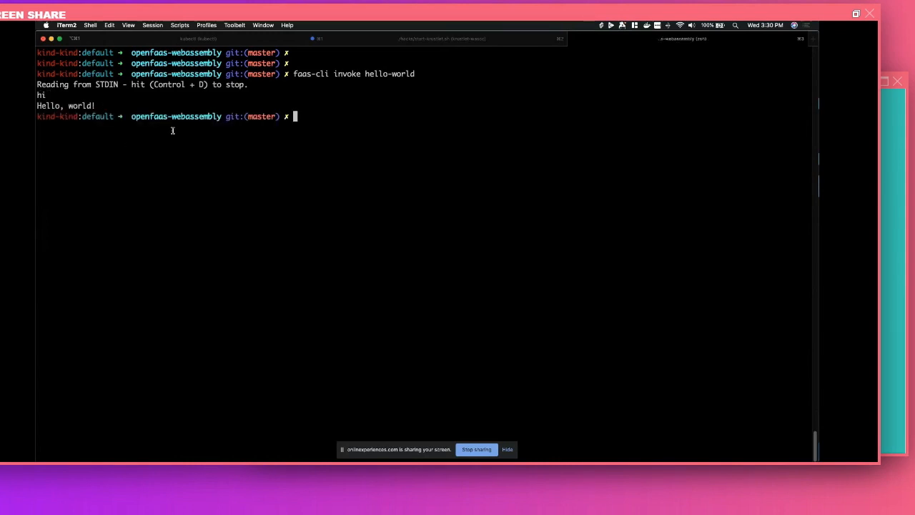
{"action": "mouse_move", "coordinate": [194, 147]}
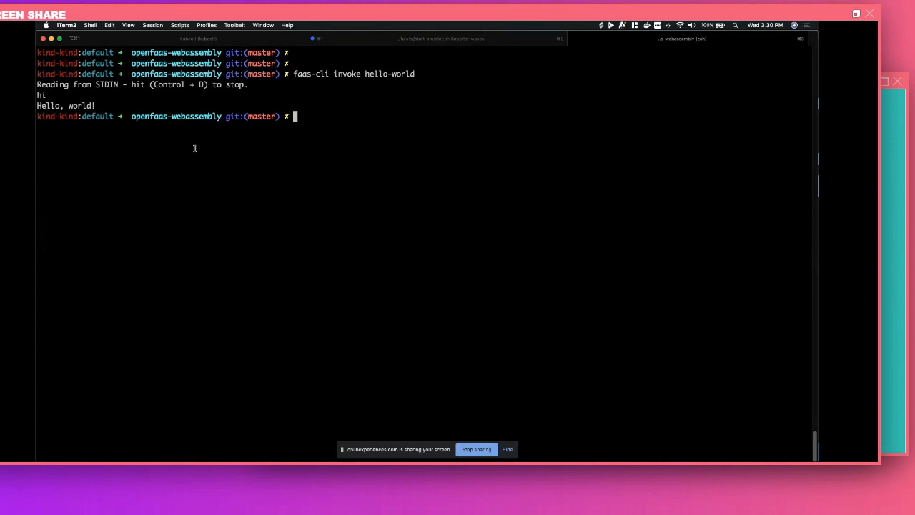
{"action": "mouse_move", "coordinate": [166, 143]}
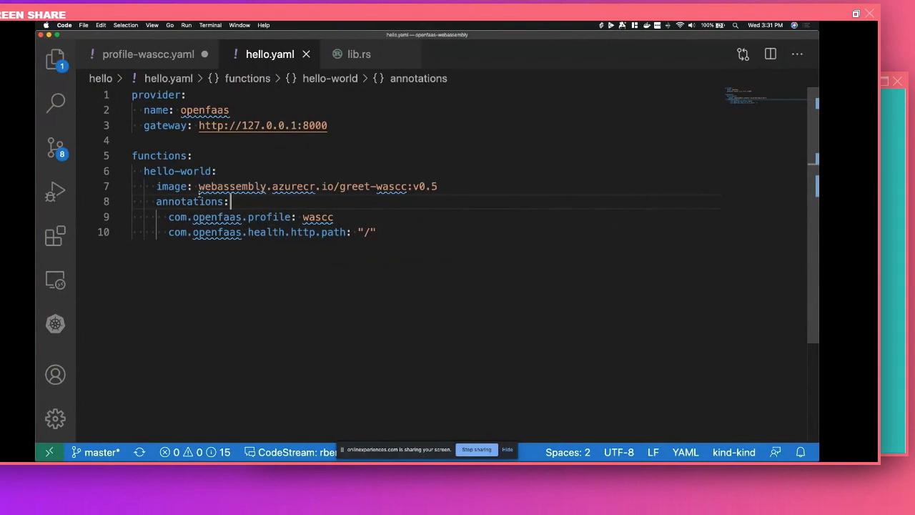
{"action": "left_click", "coordinate": [359, 55]}
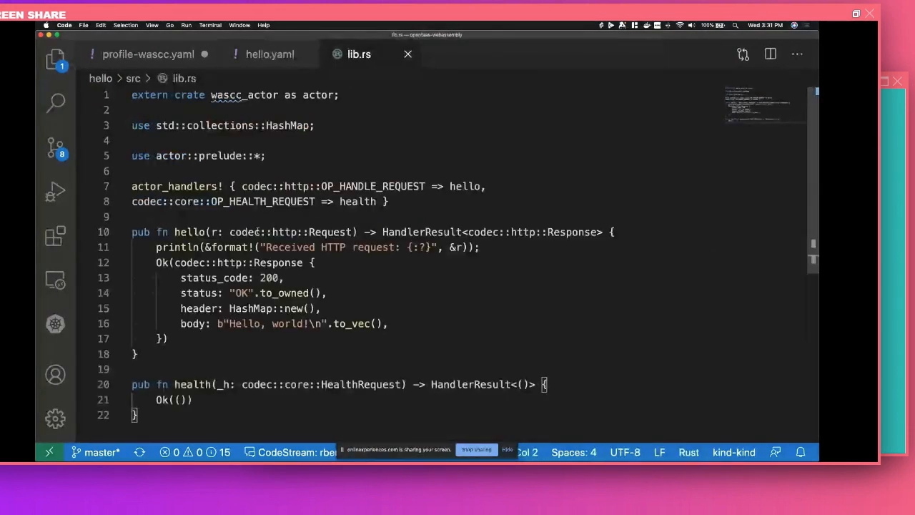